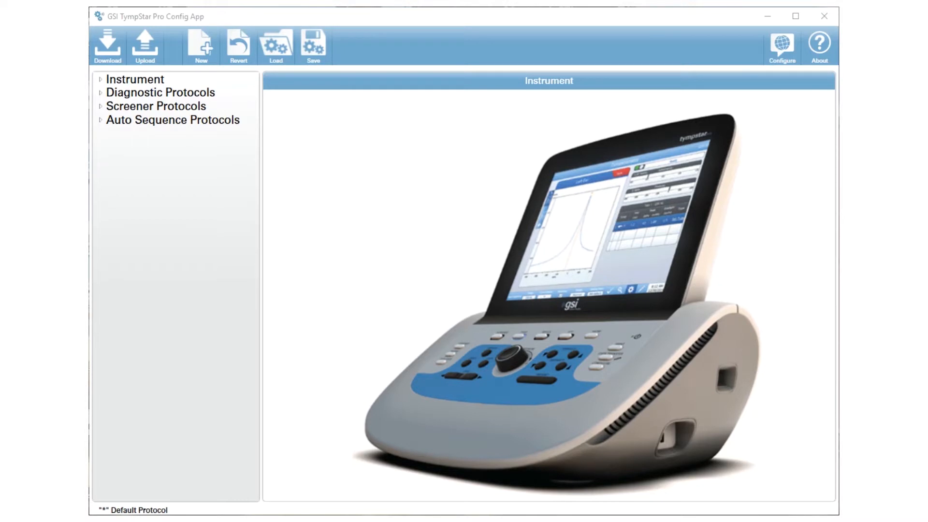
pyautogui.moveTo(201, 249)
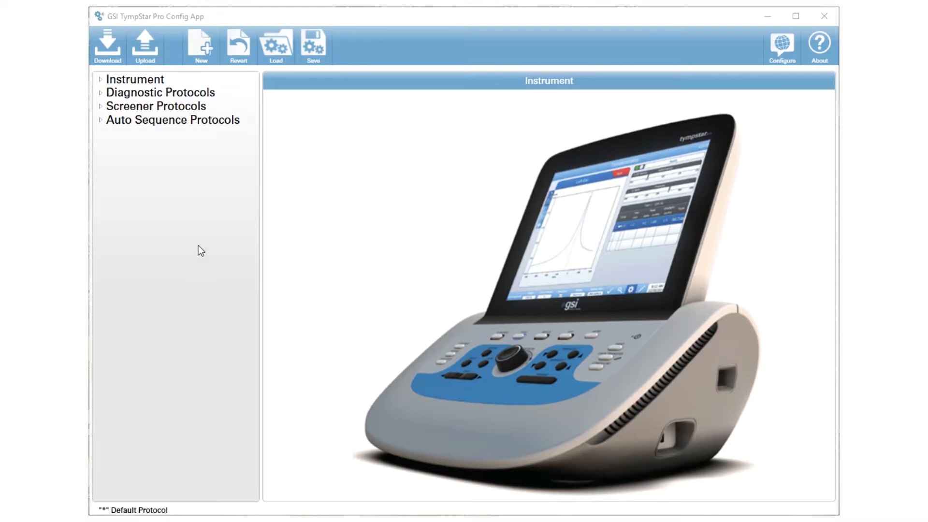
pyautogui.moveTo(144, 44)
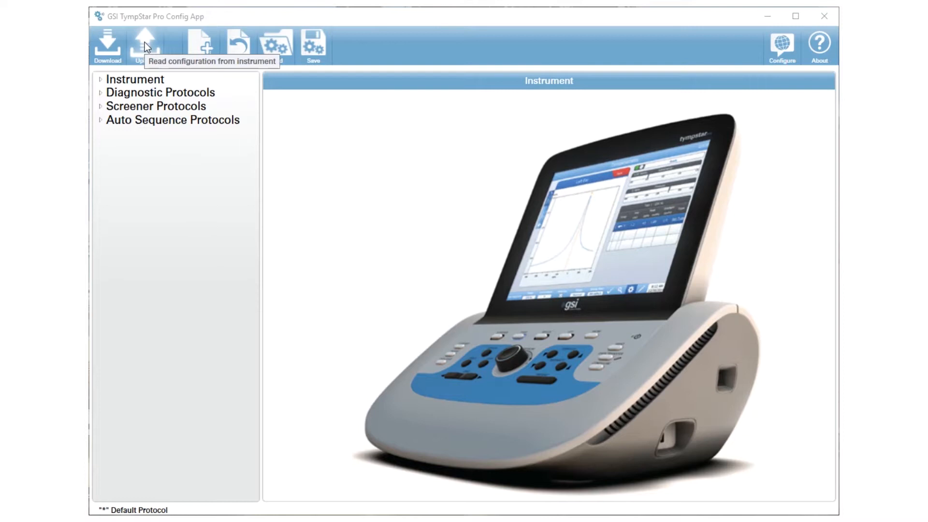
pyautogui.moveTo(108, 99)
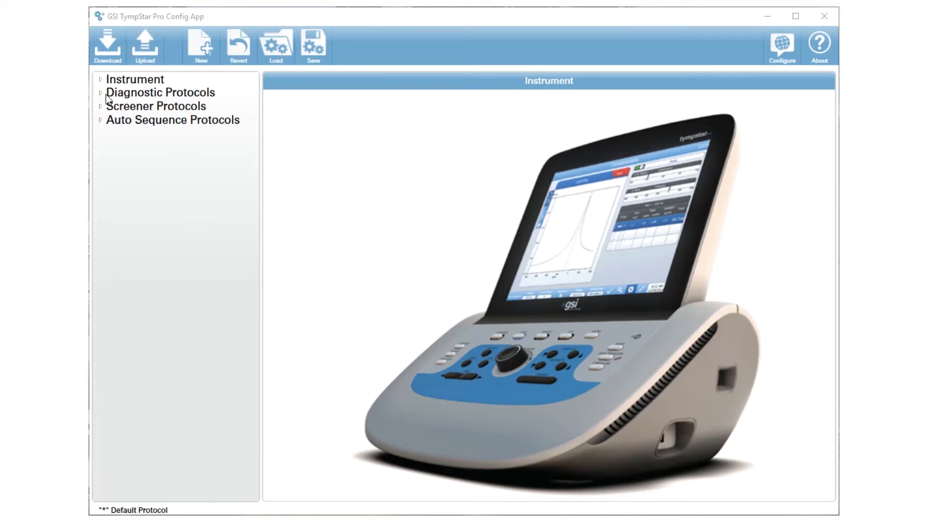
# Add a new diagnostic protocol with name and abbreviation 'new'.
pyautogui.click(160, 93)
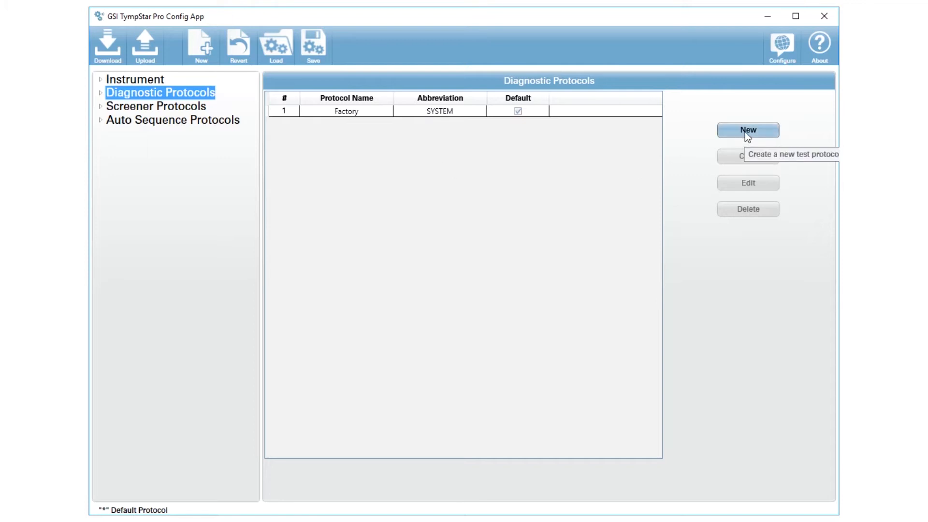
pyautogui.click(747, 130)
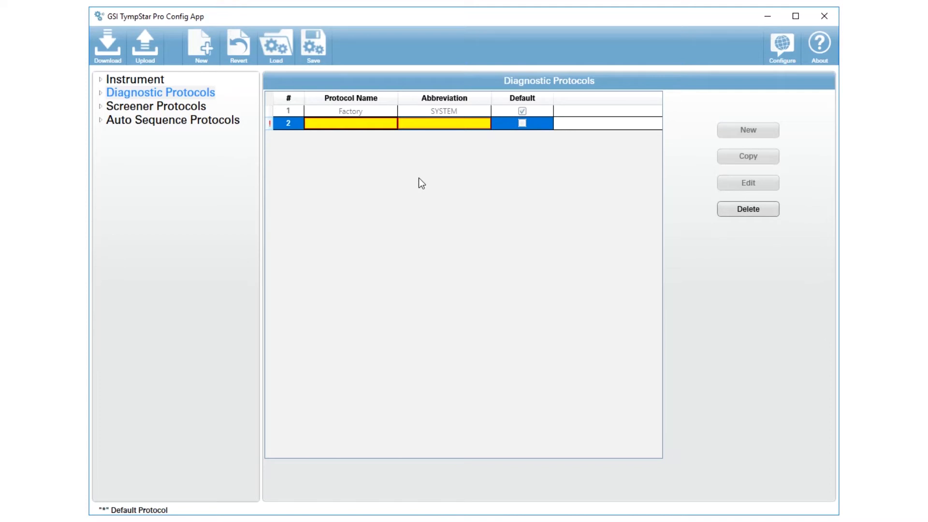
pyautogui.write('new')
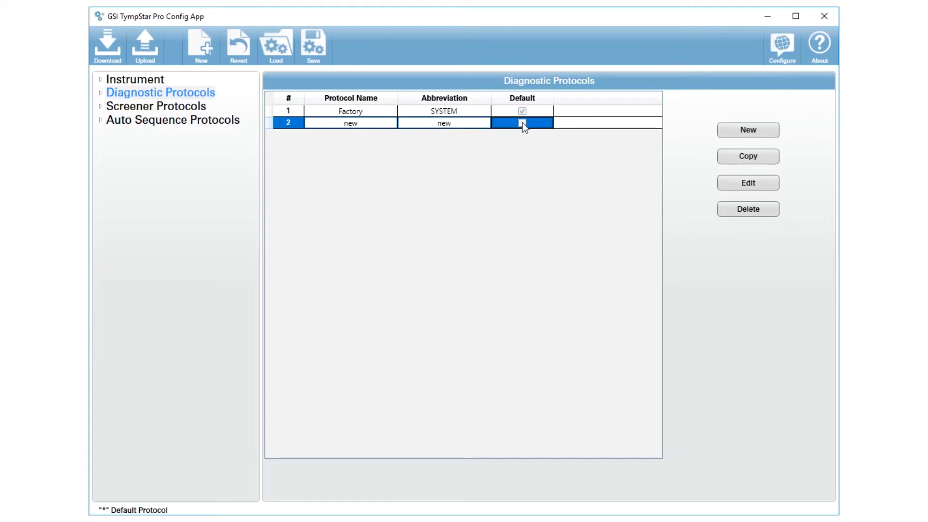
# Make the 'new' protocol the default and bring up its settings for editing.
pyautogui.click(522, 124)
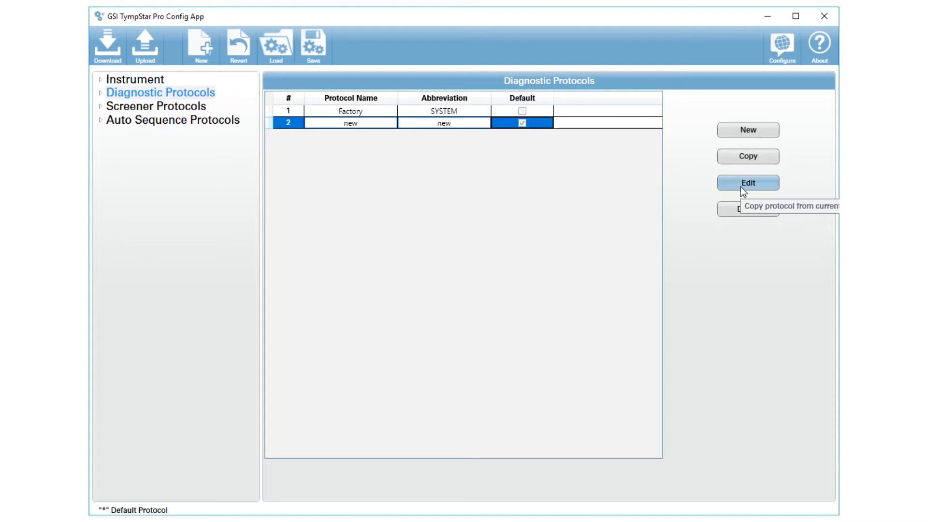
pyautogui.click(747, 182)
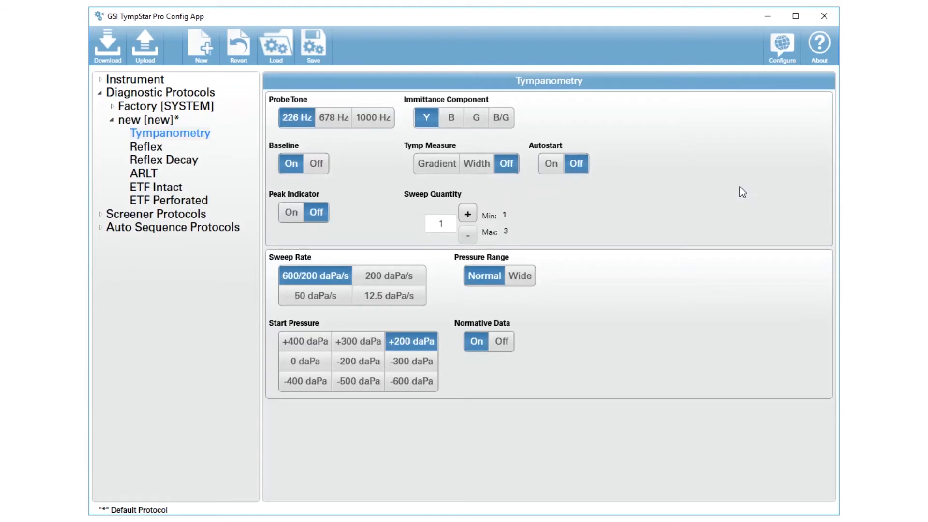
pyautogui.moveTo(155, 173)
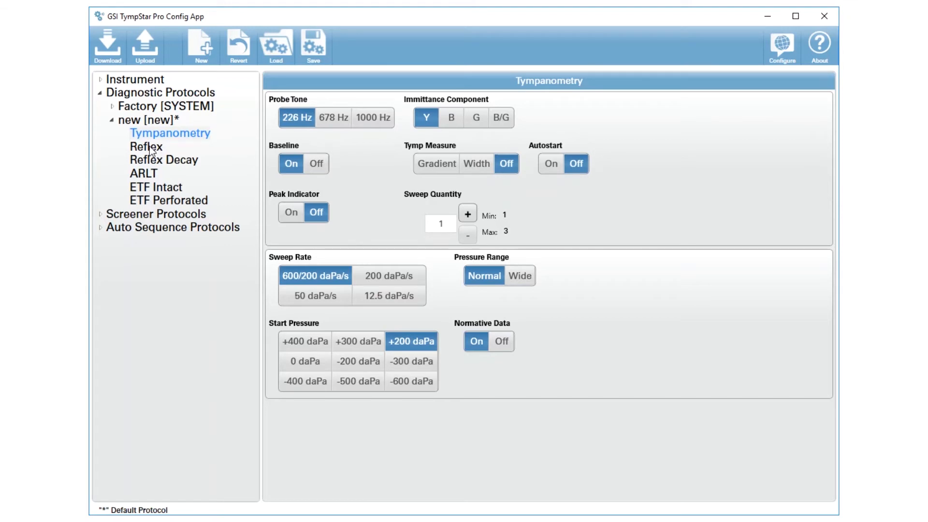
# Show the Reflex test settings of the 'new' protocol.
pyautogui.click(146, 146)
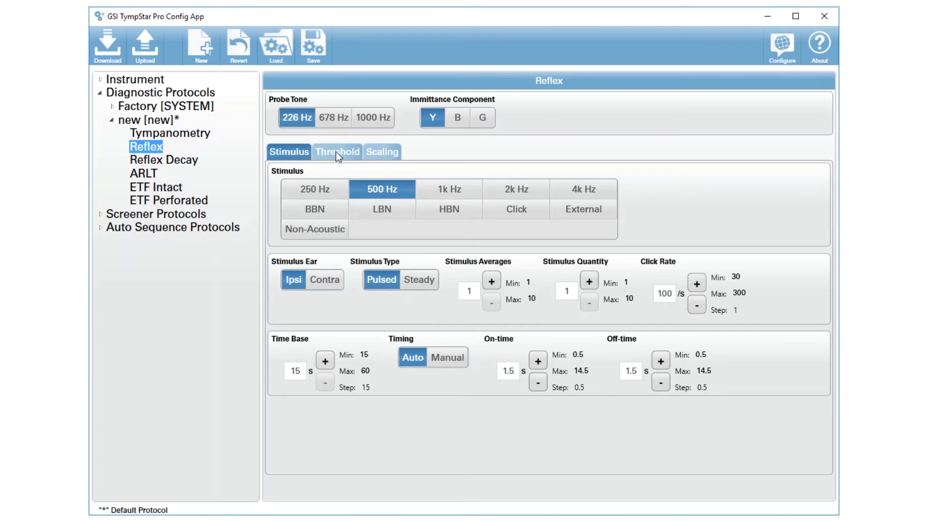
# In Reflex Threshold settings, raise non-threshold start to 85 dB and threshold start to 80 dB.
pyautogui.click(338, 152)
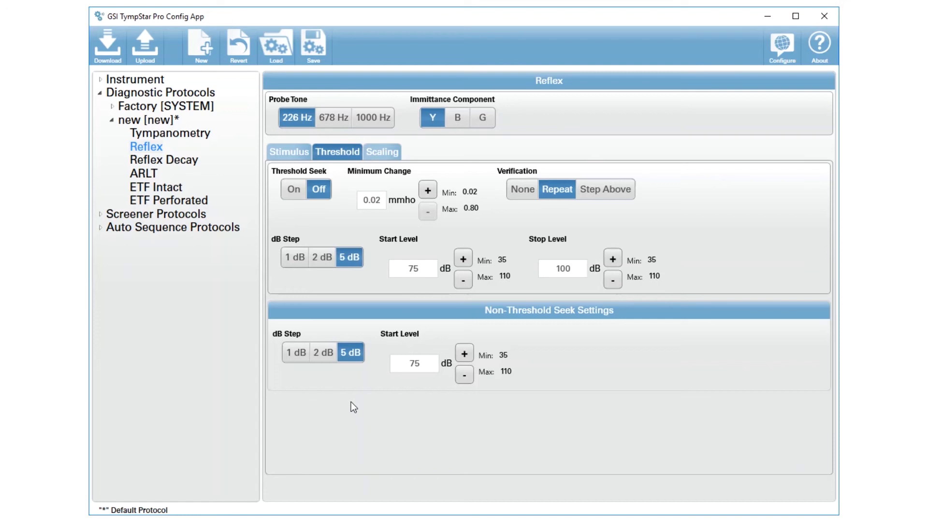
pyautogui.moveTo(613, 364)
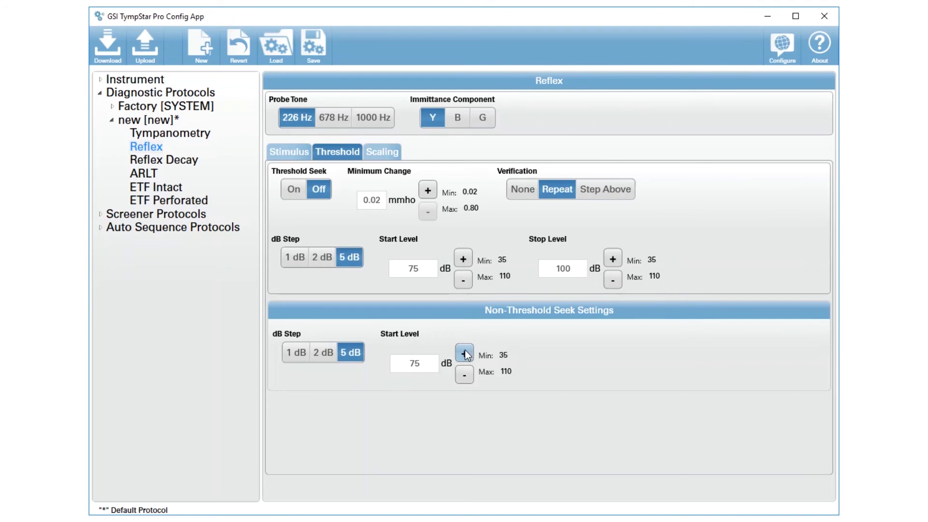
pyautogui.click(464, 354)
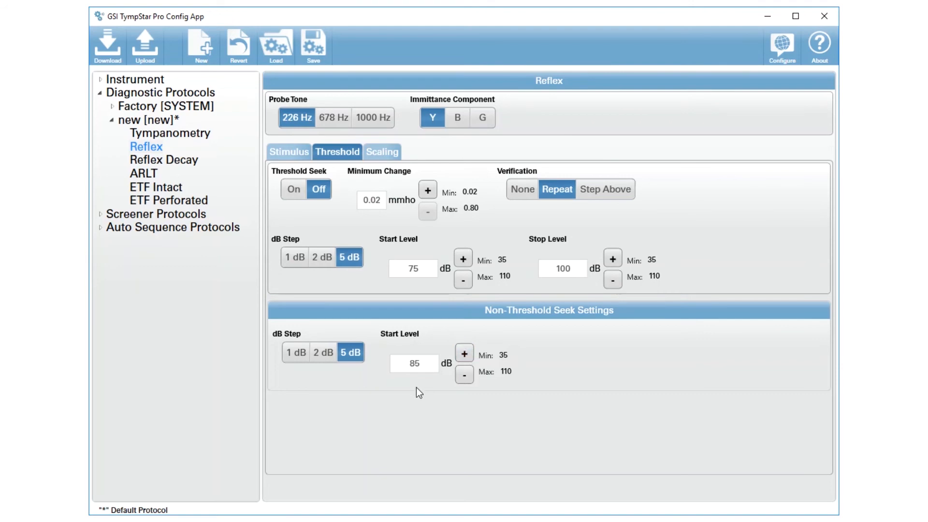
pyautogui.moveTo(527, 386)
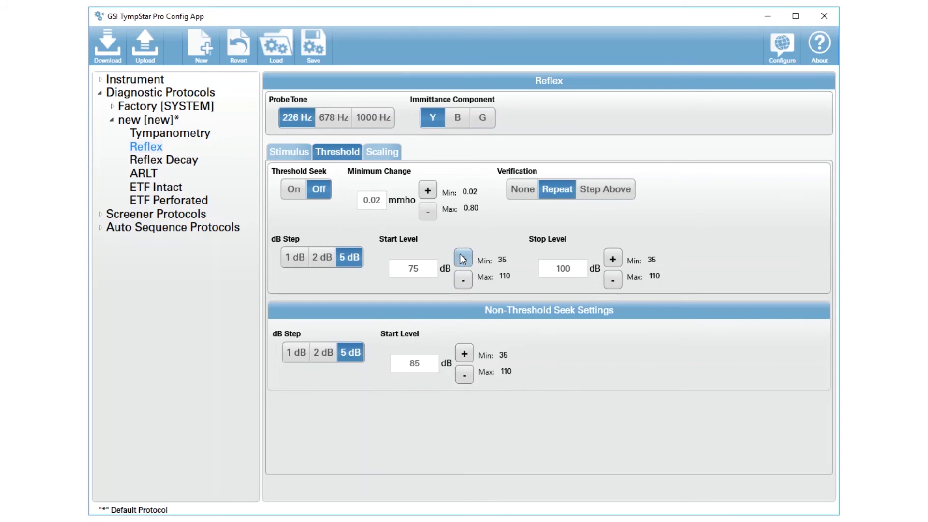
pyautogui.click(613, 259)
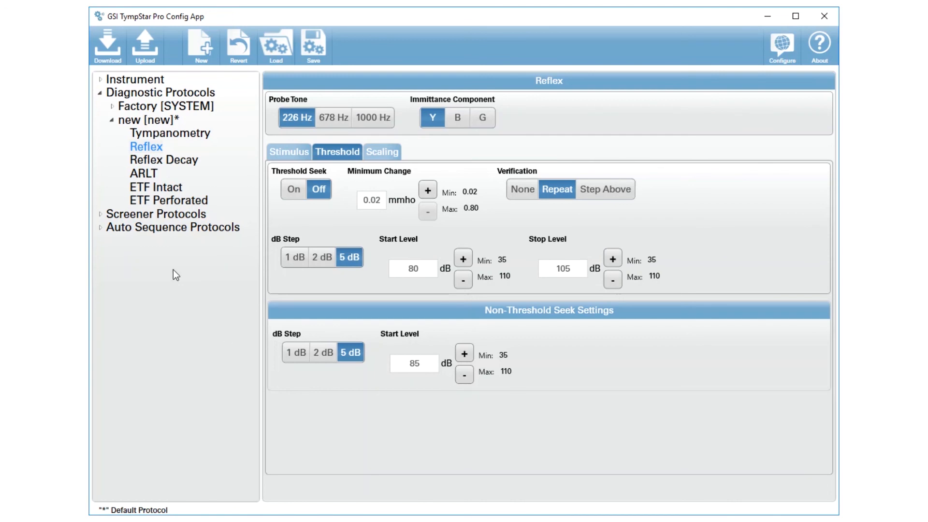
pyautogui.moveTo(167, 205)
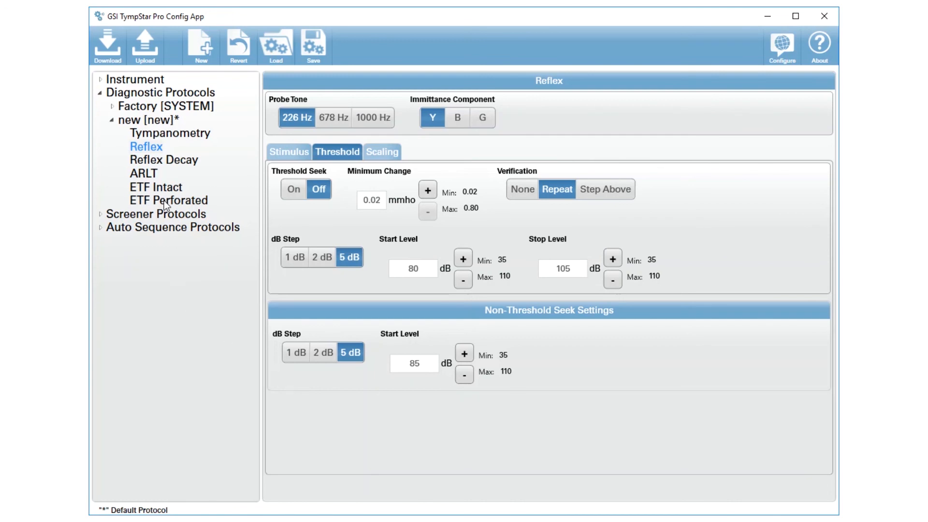